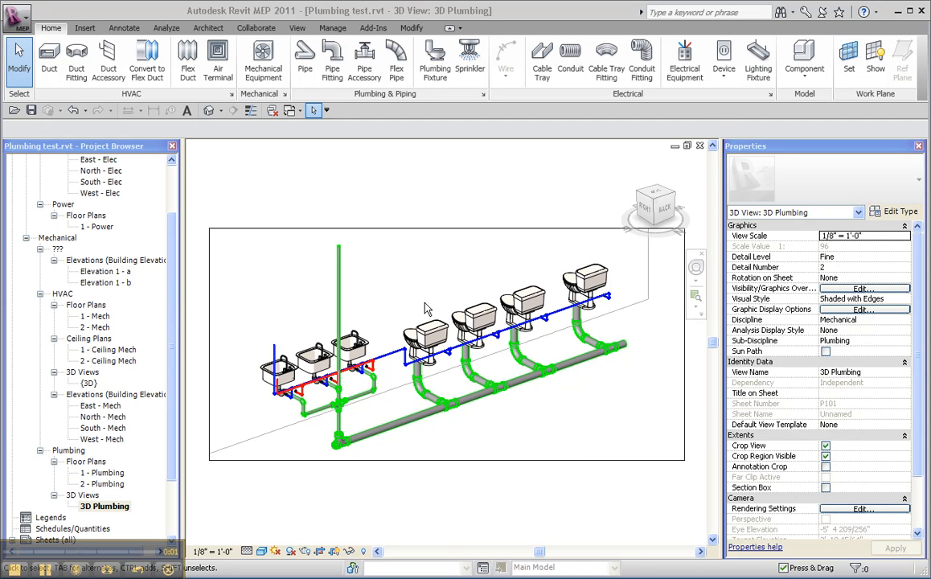
mouse_move(429, 294)
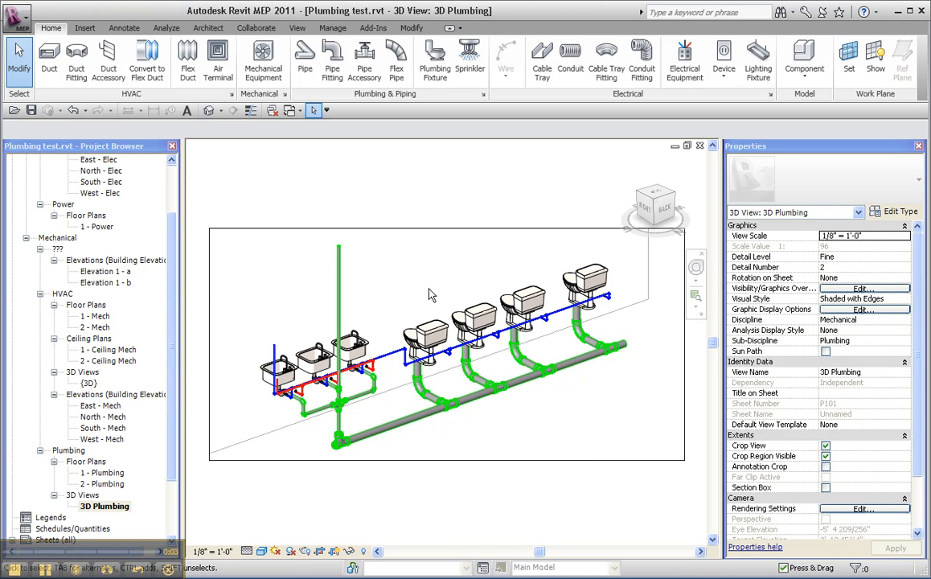
mouse_move(440, 288)
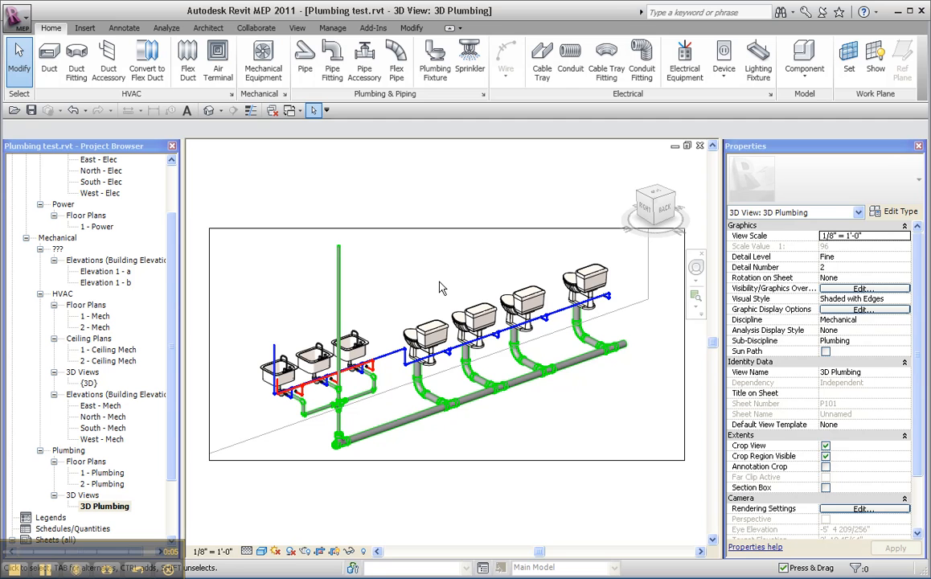
mouse_move(643, 410)
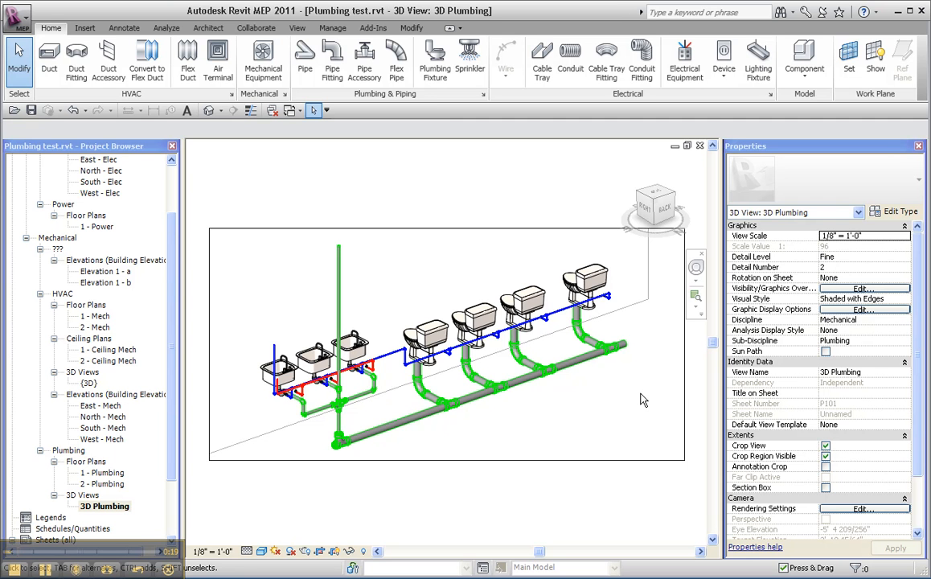
Switch the 3D Plumbing view to Wireframe and hover the linked RVT building model
click(579, 357)
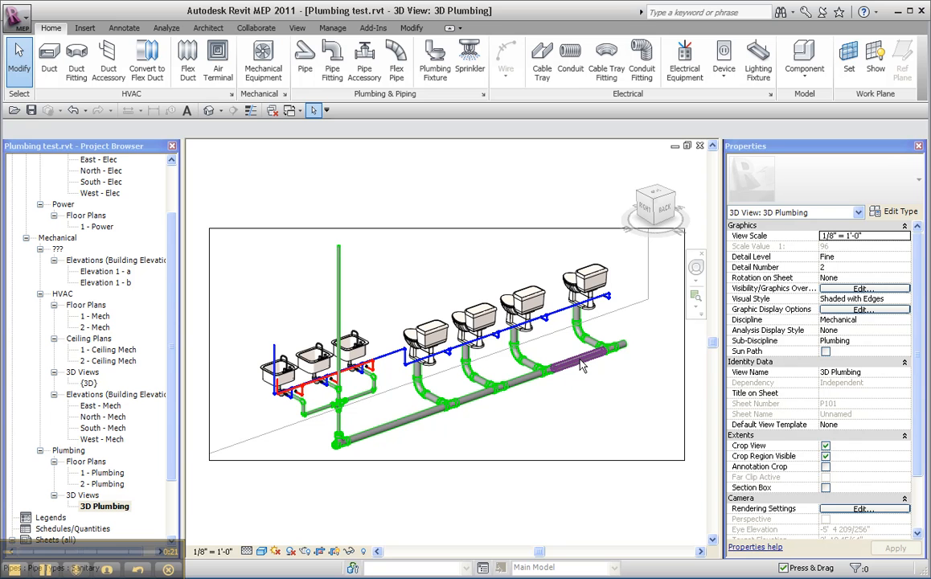
mouse_move(580, 363)
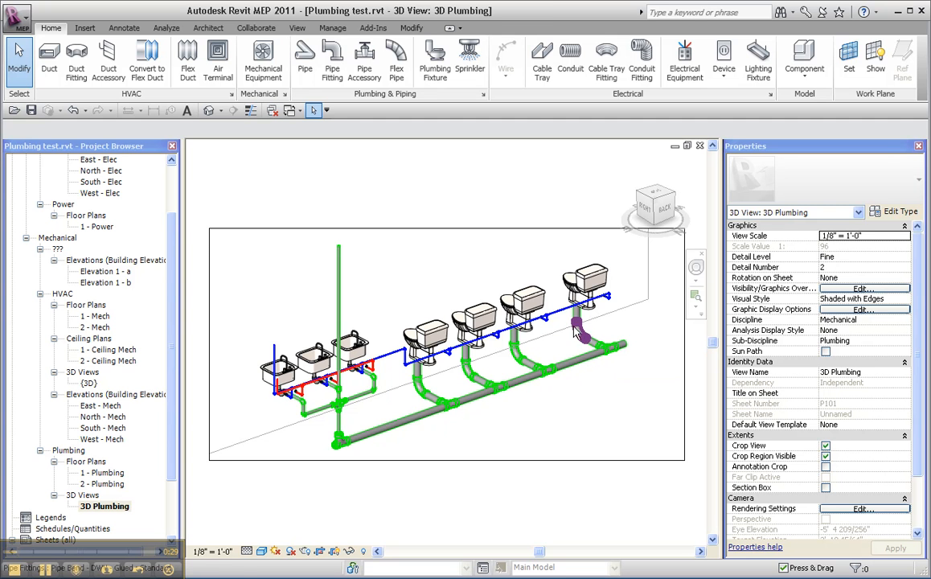
mouse_move(575, 329)
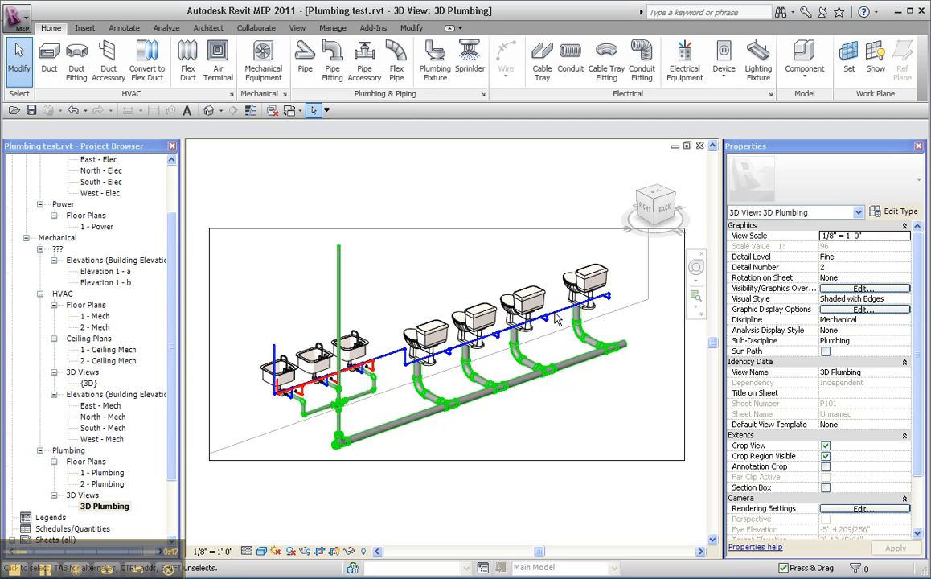
mouse_move(405, 357)
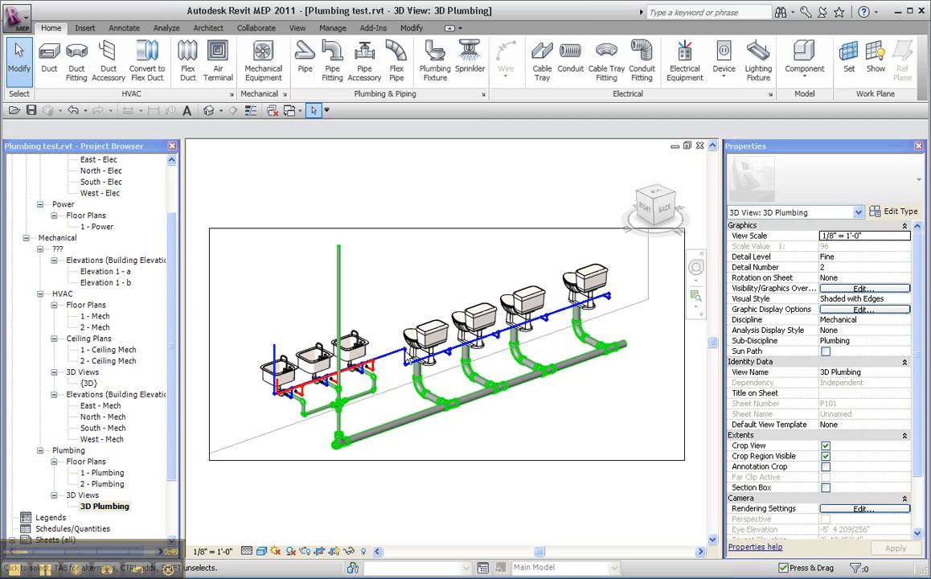
click(338, 383)
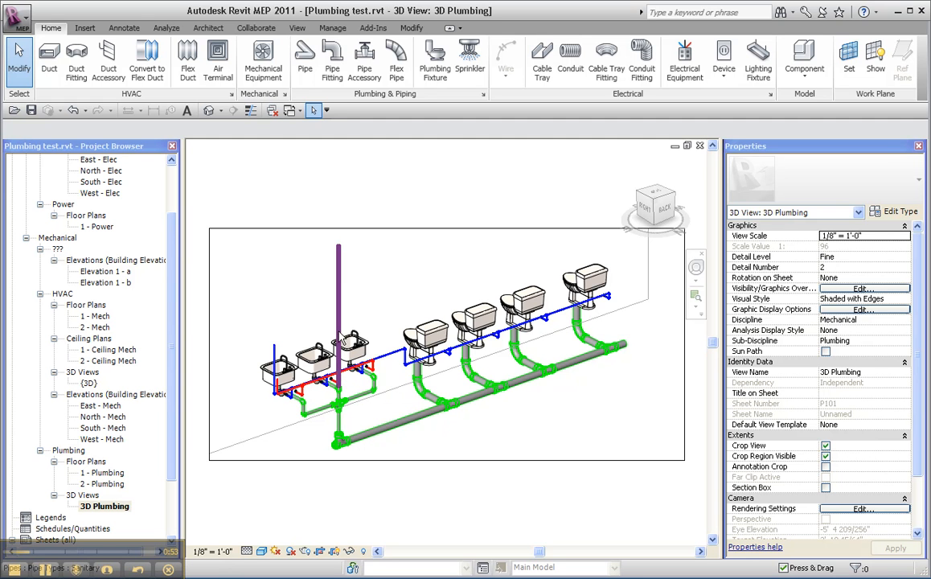
mouse_move(339, 400)
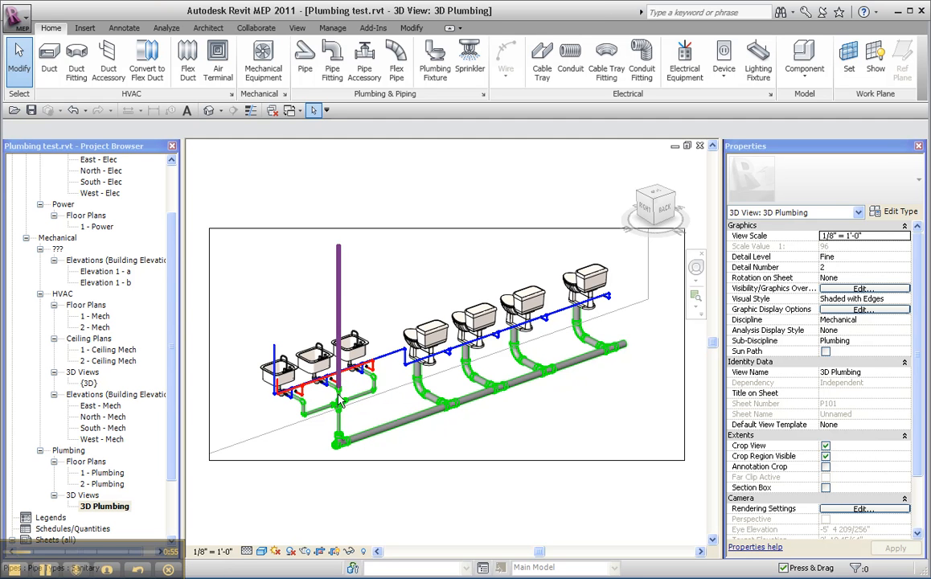
click(323, 415)
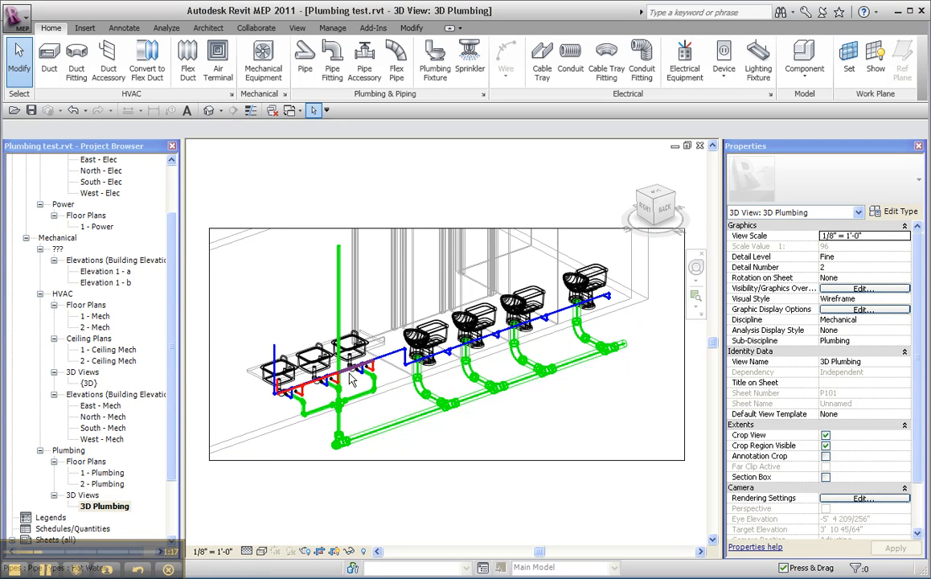
mouse_move(355, 374)
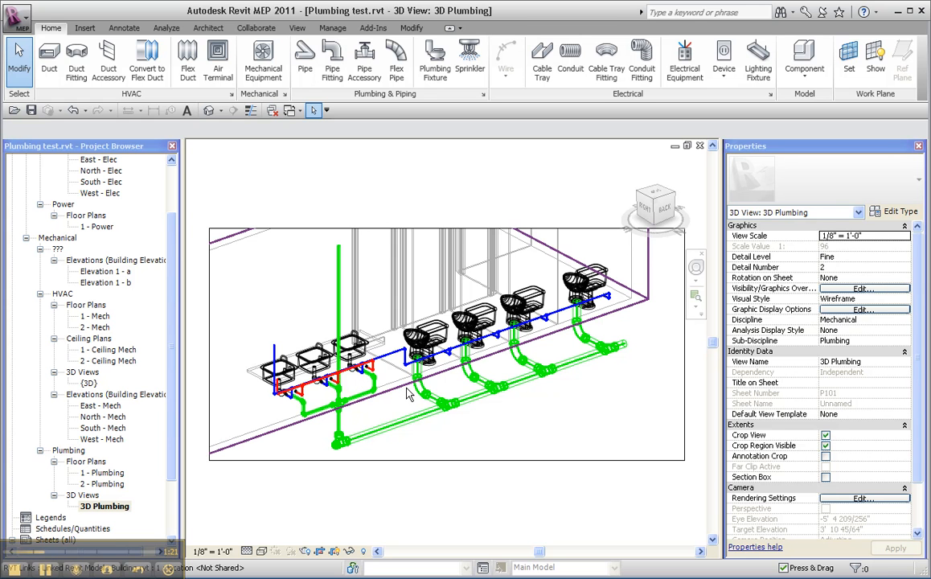
mouse_move(409, 393)
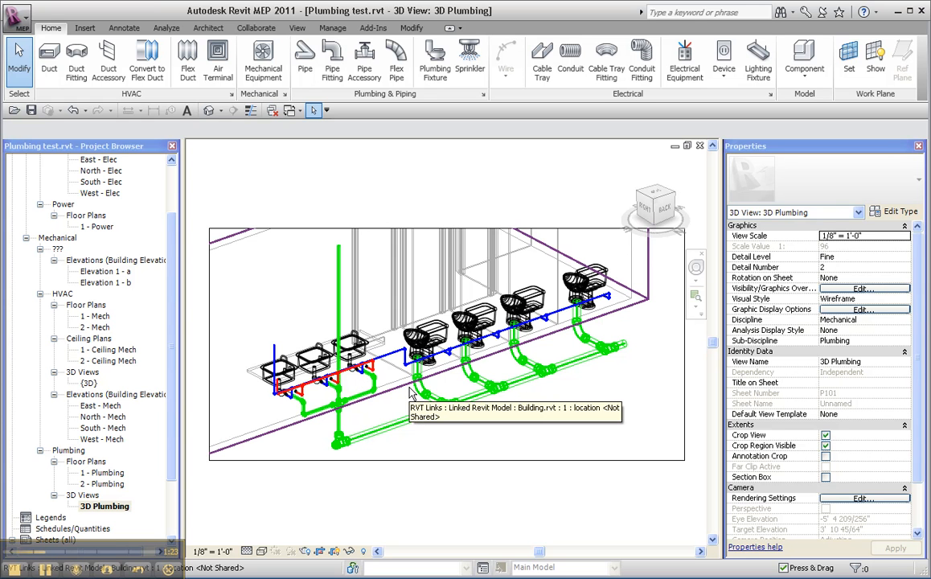